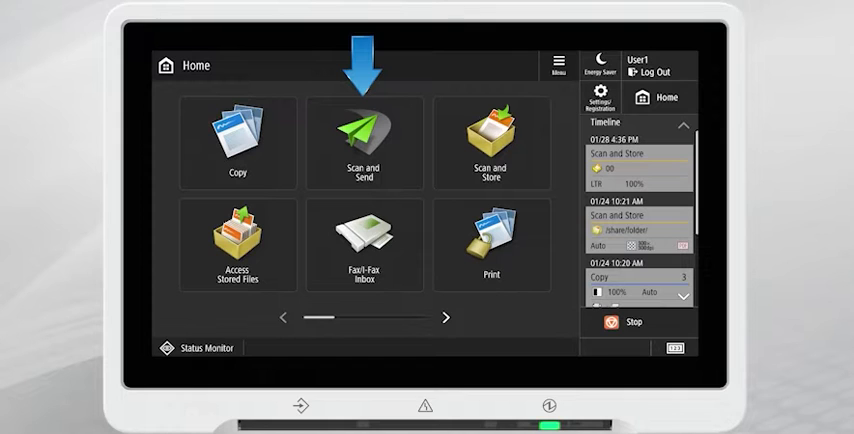
- From Home, go into Scan and Send and reach the Register One-Touch list
left_click(364, 140)
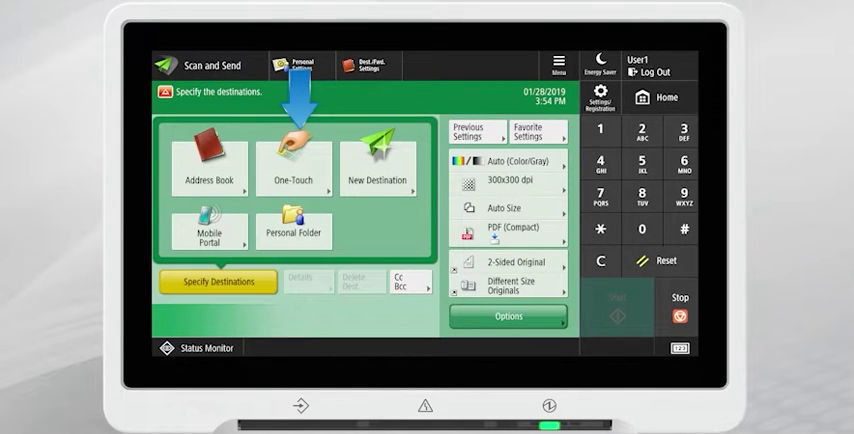
left_click(292, 164)
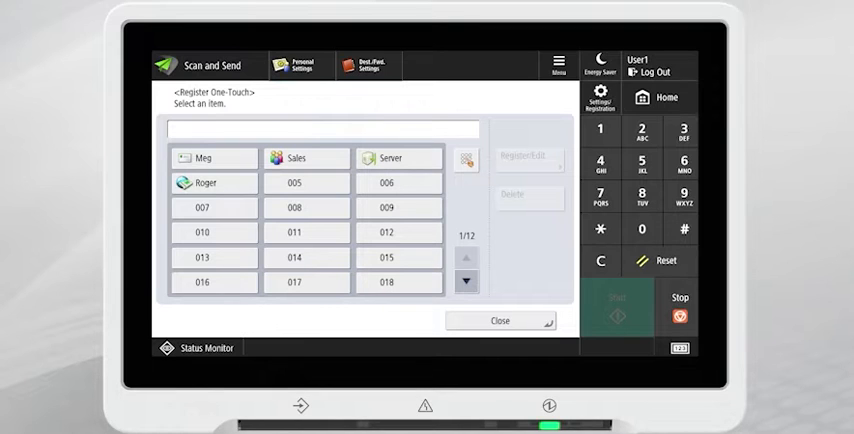
- Begin Register/Edit on empty One-Touch slot 005, showing the E-Mail/I-Fax/File/Group type choices
left_click(306, 182)
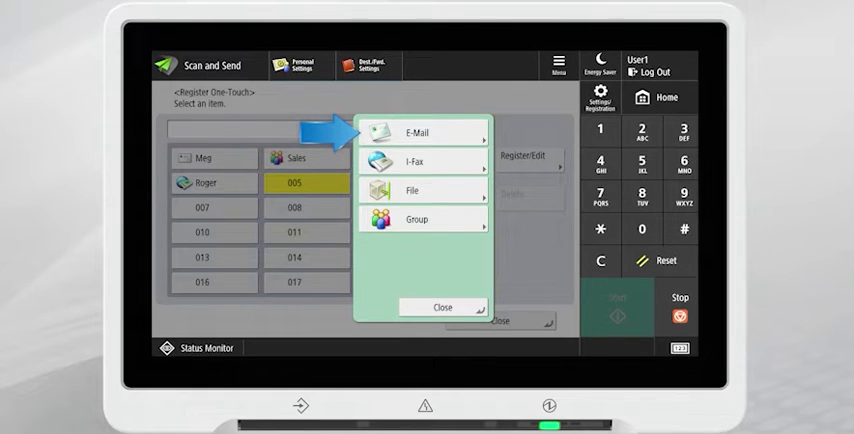
- Choose E-Mail as the type, name the destination 'Ted' and enter 'Ted' as its One-Touch name
left_click(412, 132)
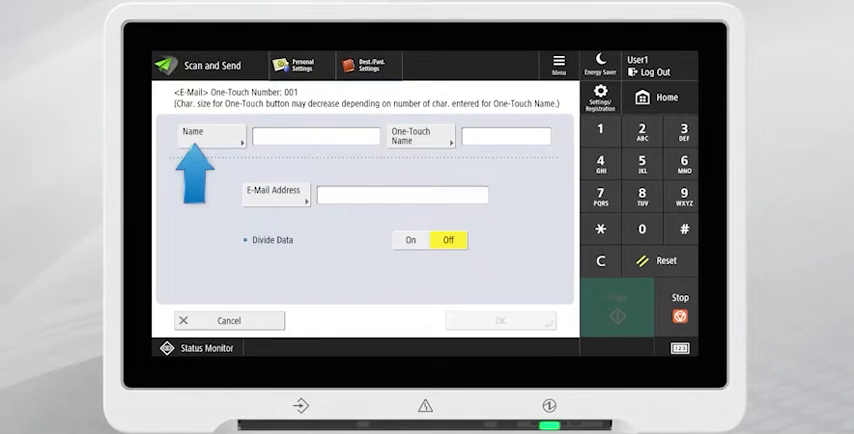
left_click(204, 132)
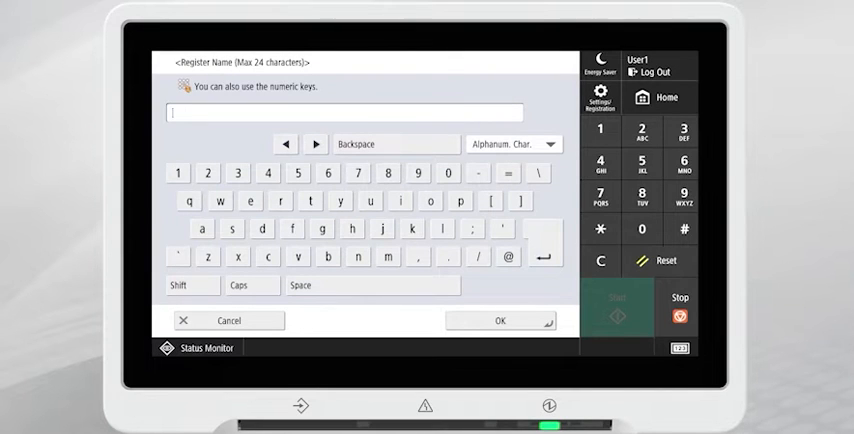
type("Ted")
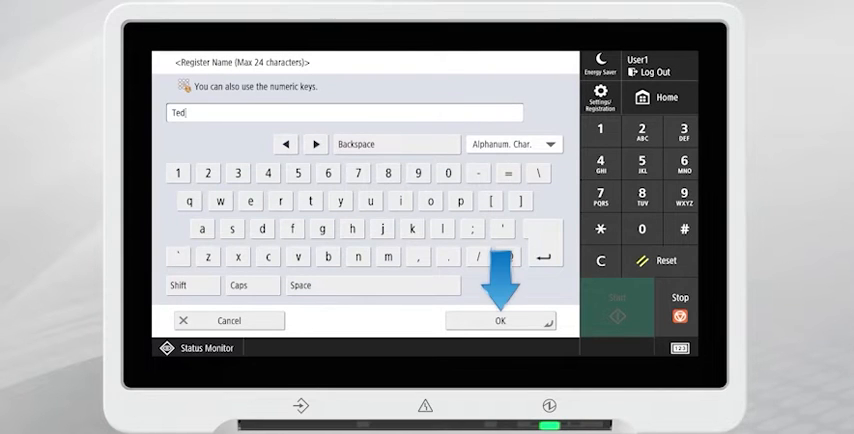
left_click(500, 320)
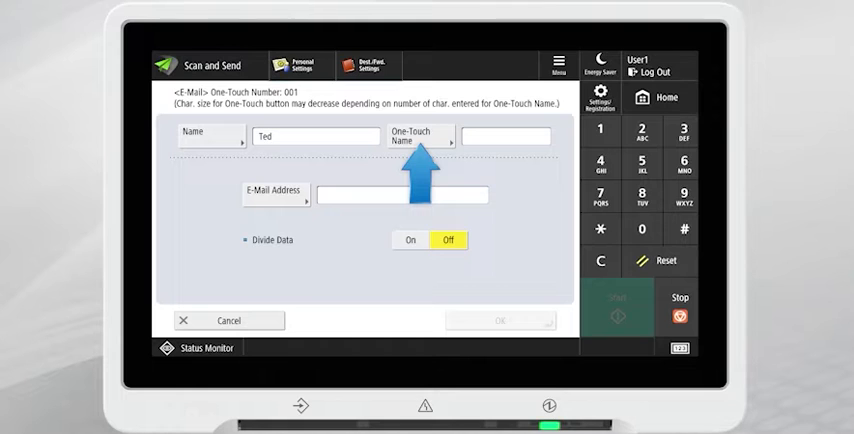
left_click(508, 136)
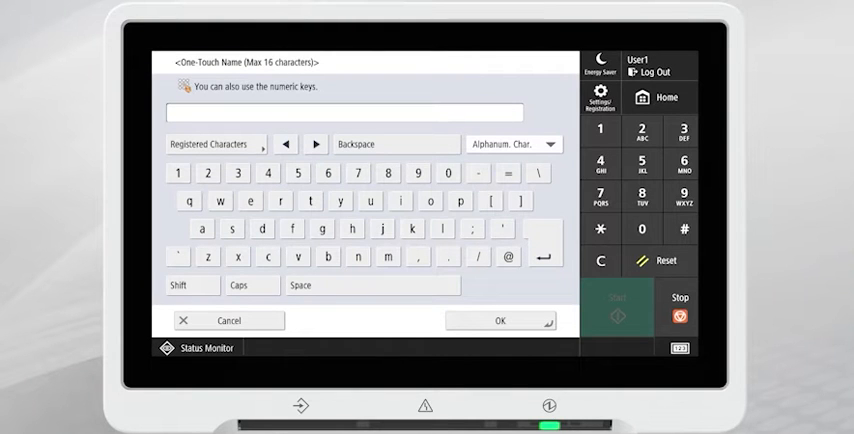
type("Ted")
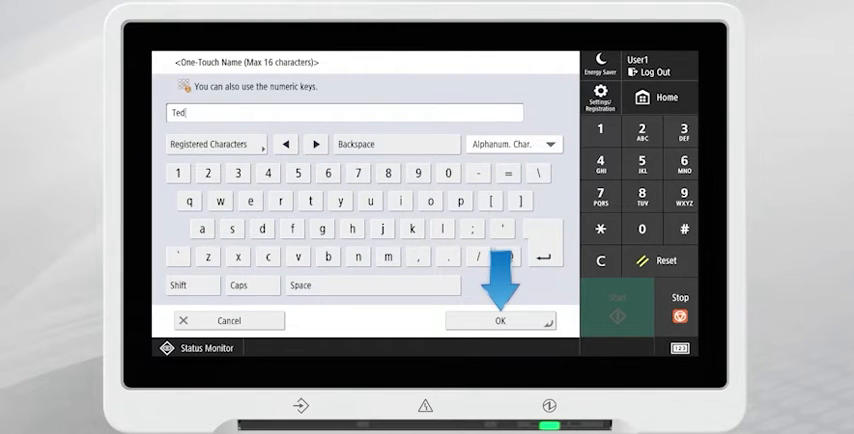
left_click(500, 320)
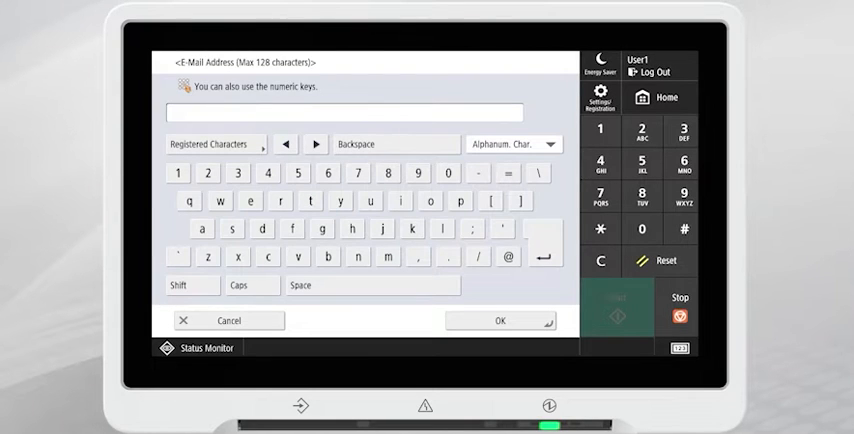
left_click(500, 320)
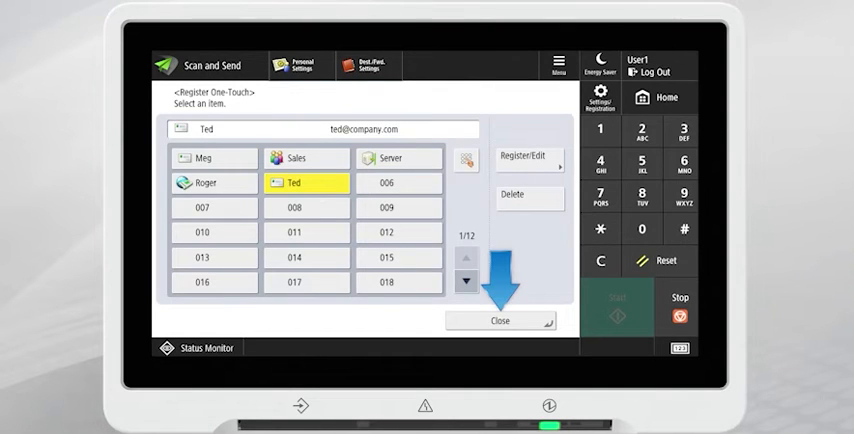
left_click(500, 320)
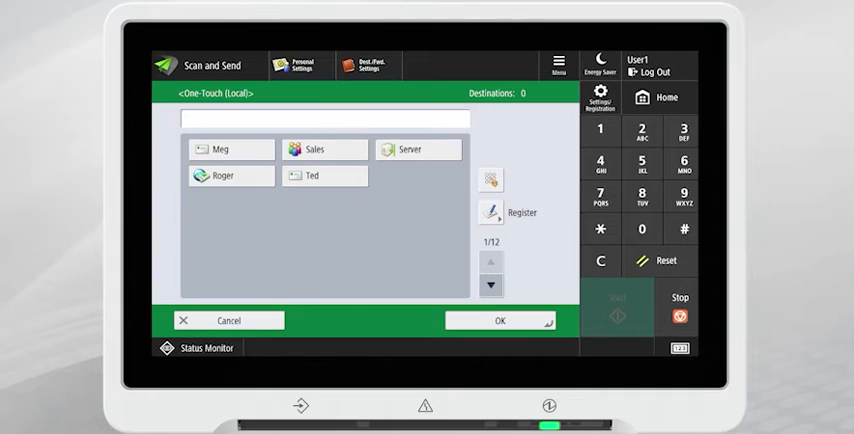
left_click(324, 176)
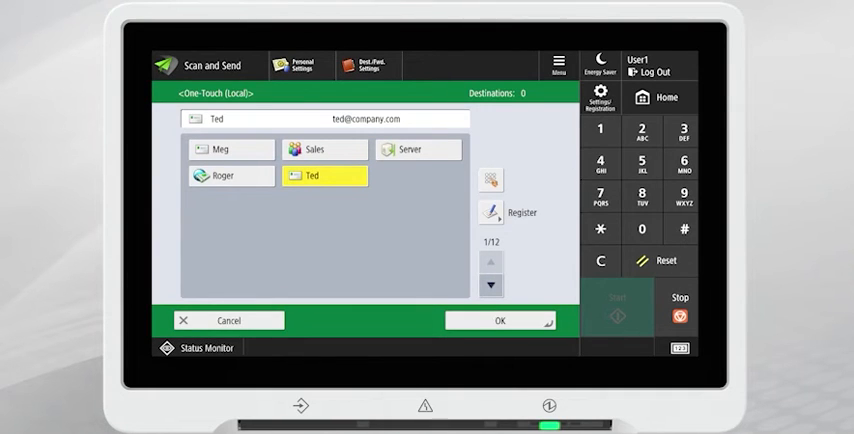